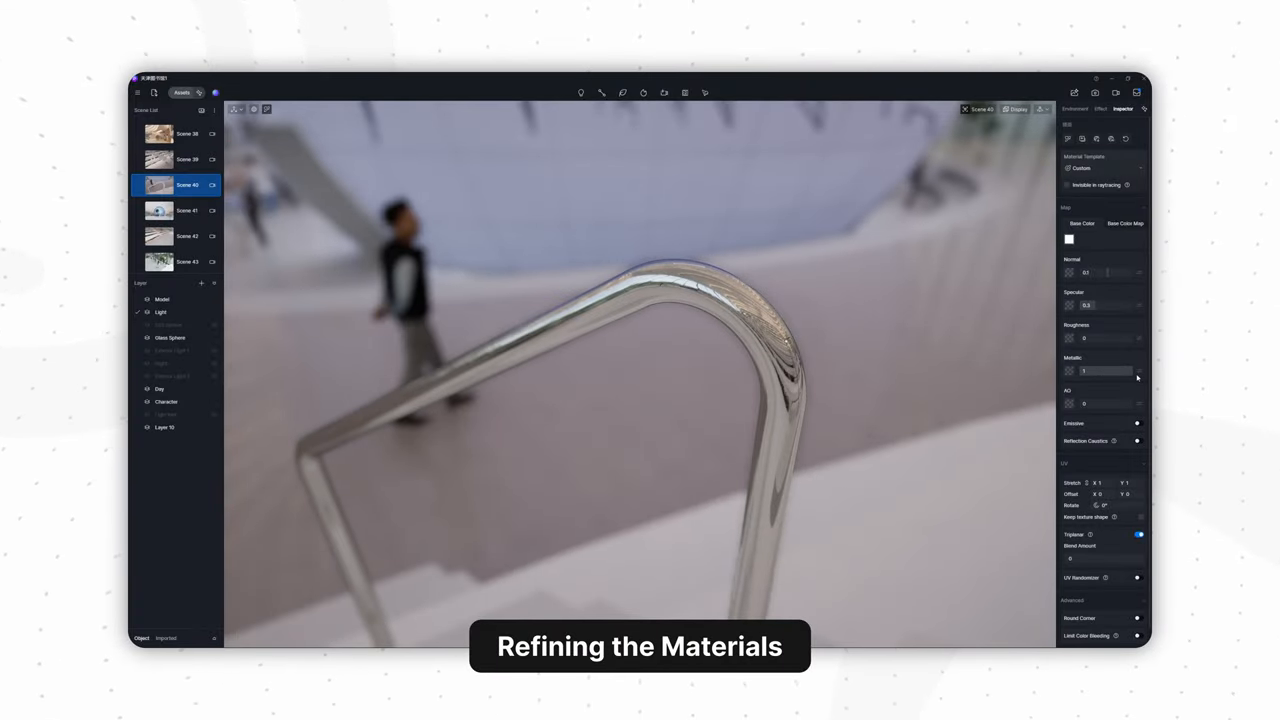
Give the stair handrail a polished, reflective chrome finish in the Material Editor
left_click(188, 210)
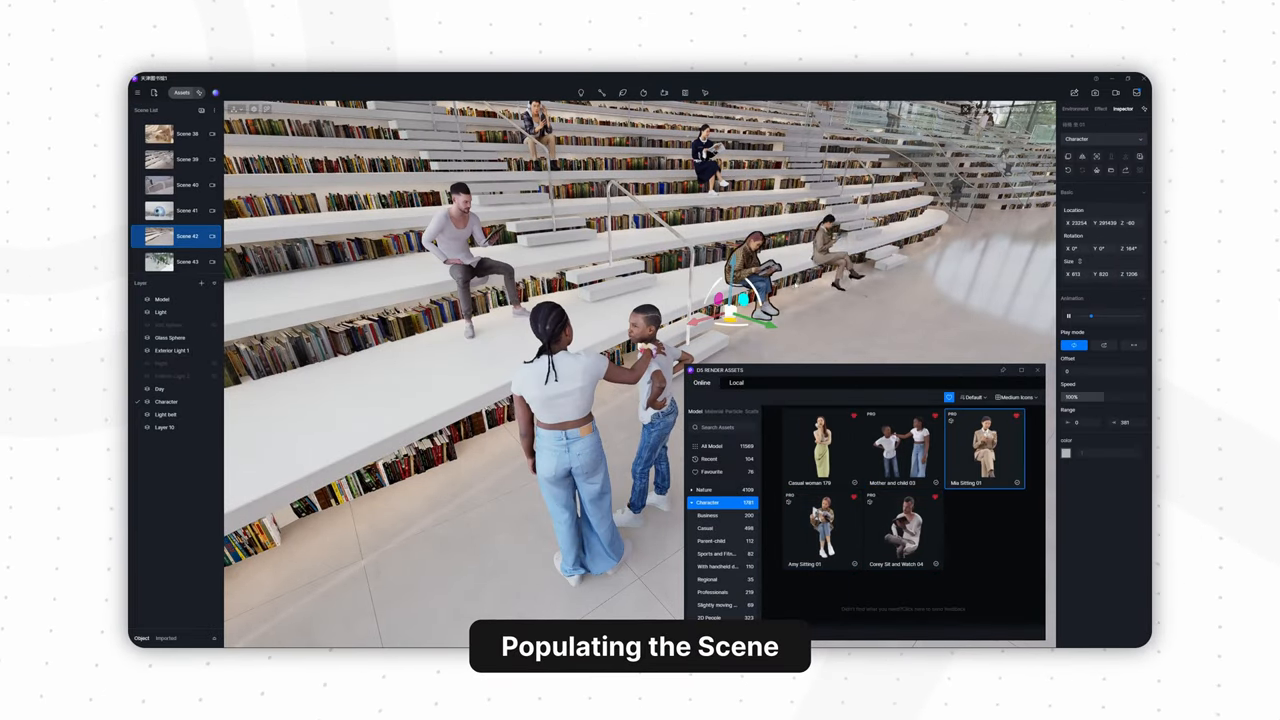
Place seated and standing people on the bookshelf terraces and add a first camera clip of the central sphere
left_click(188, 260)
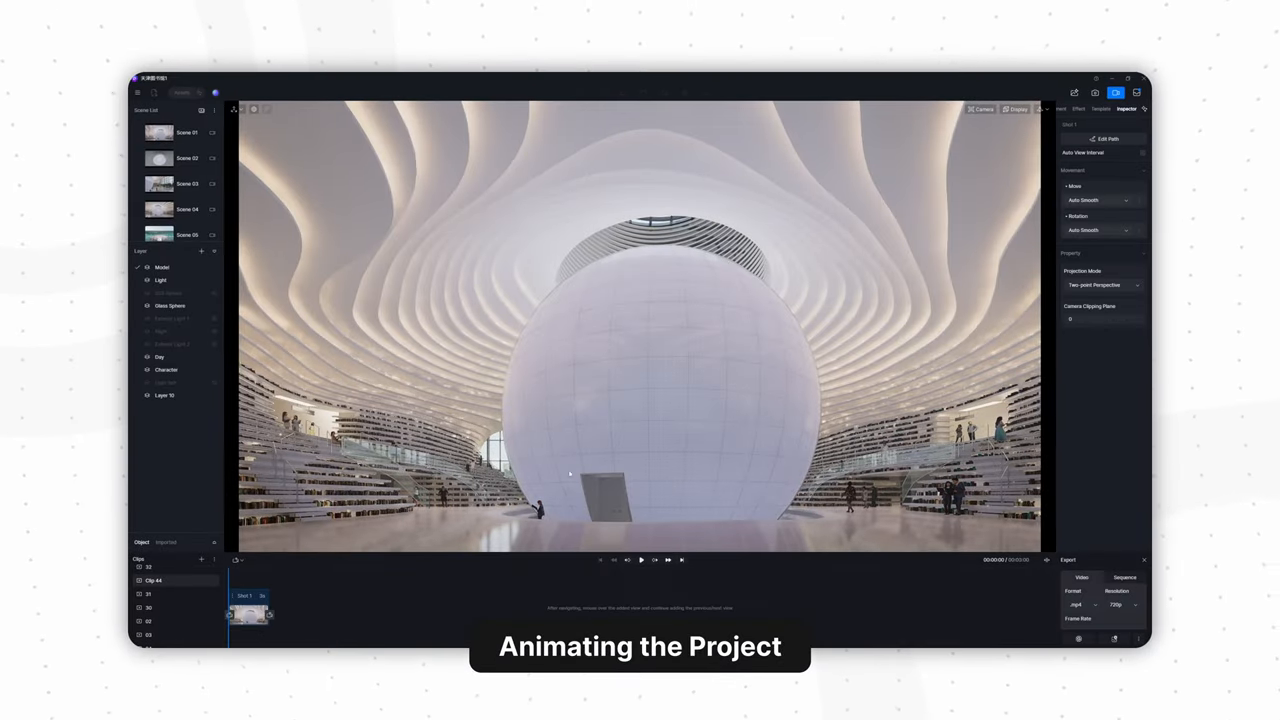
left_click(640, 560)
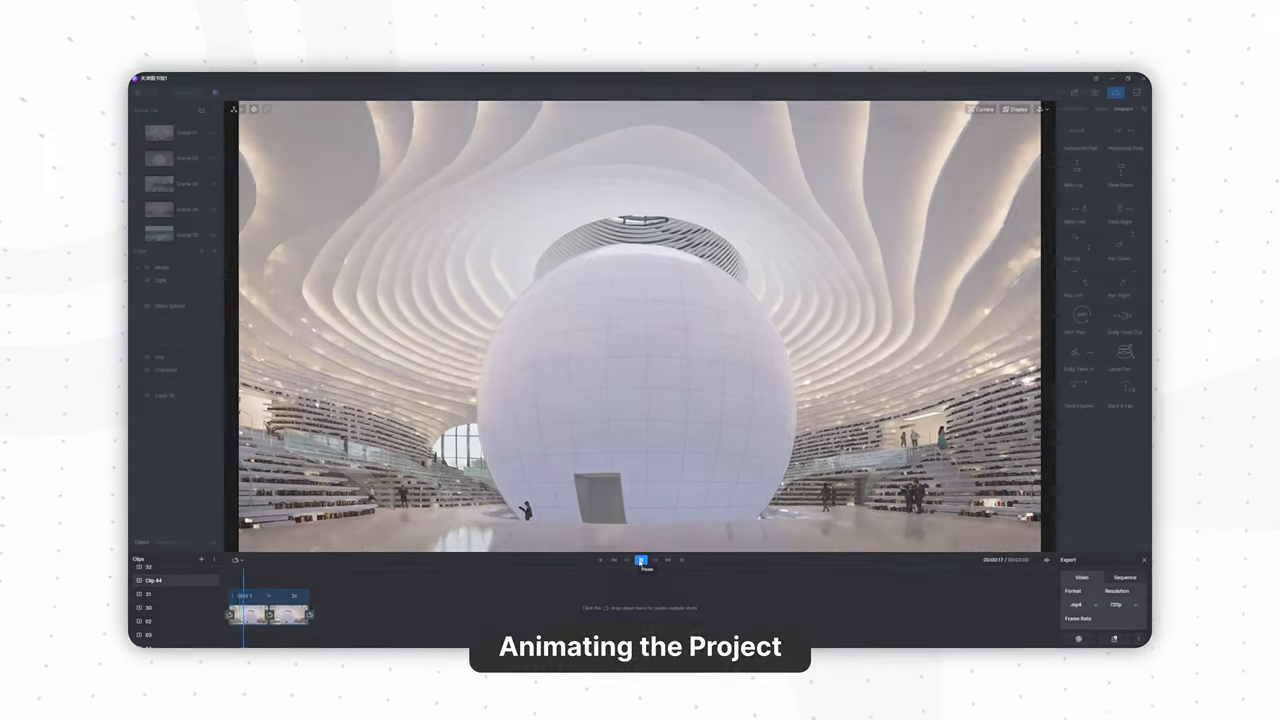